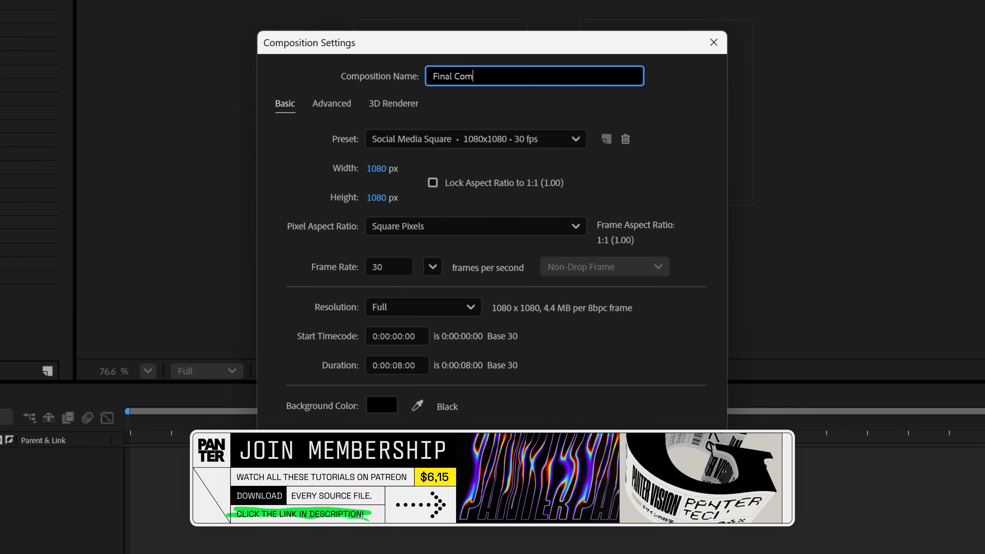
Create the 1080×1080 Social Media Square composition named Final Comp.
click(382, 168)
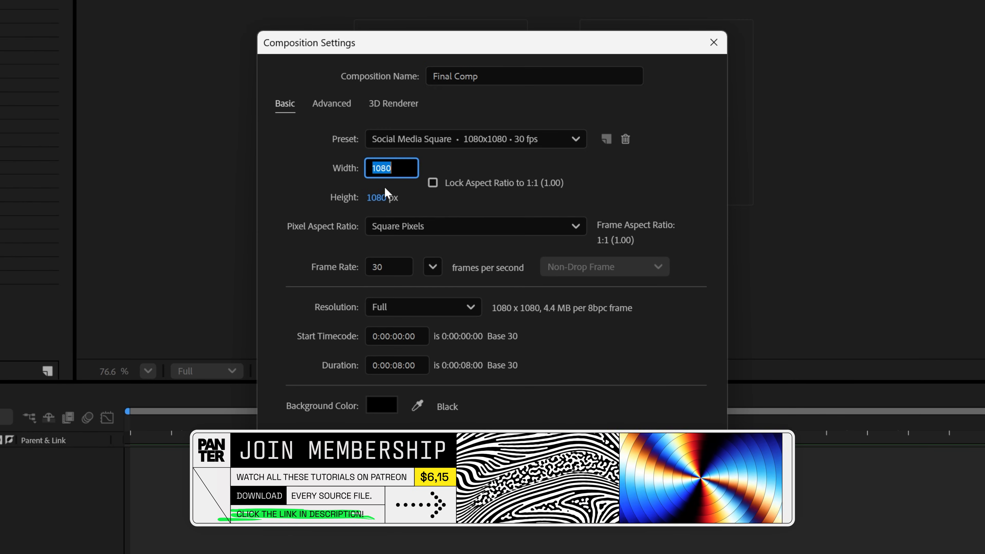
click(389, 266)
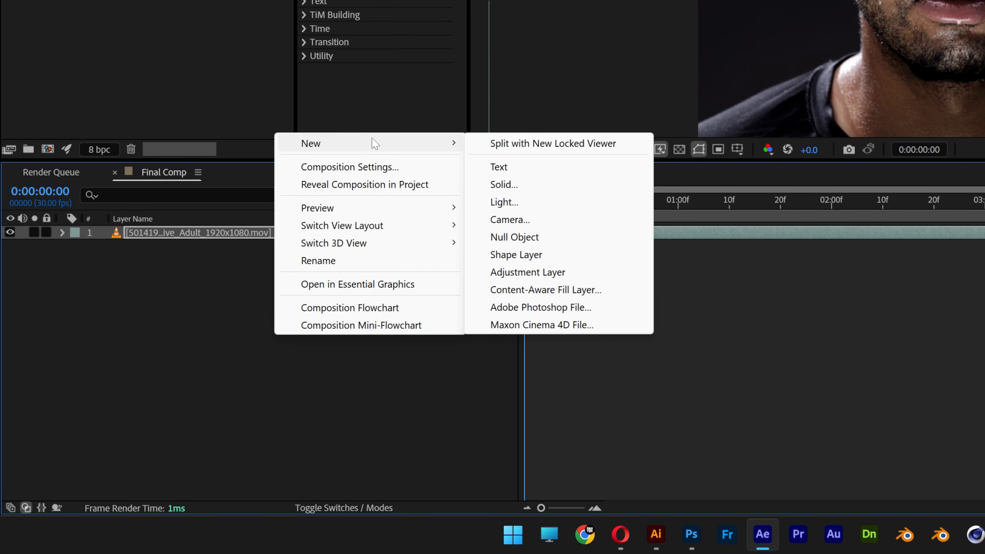
Add a new adjustment layer above the video and rename it FX.
click(528, 272)
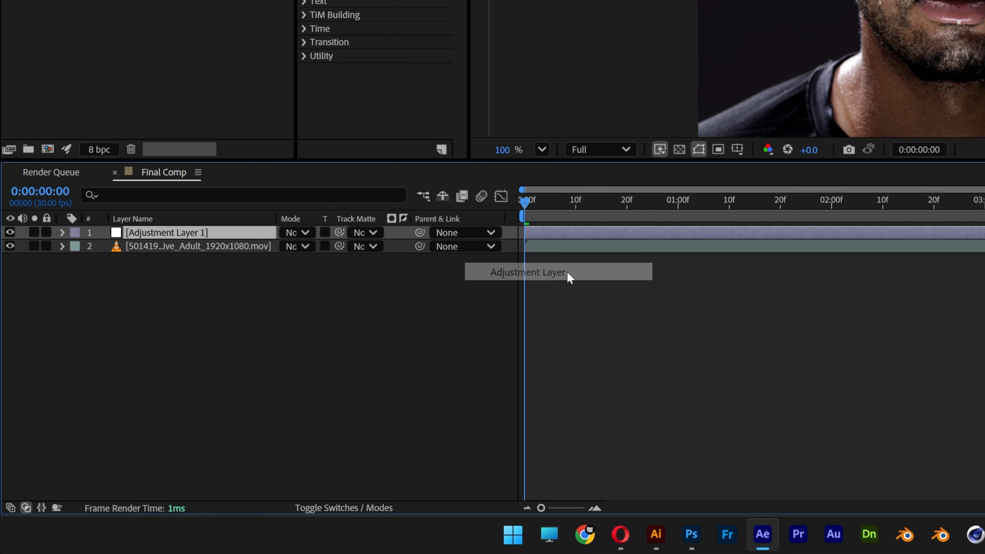
double_click(165, 232)
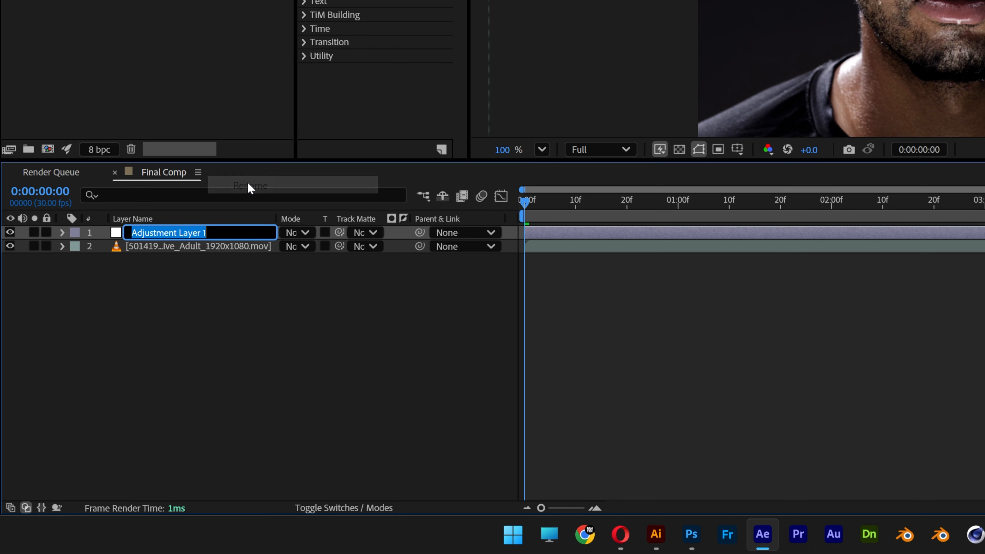
text(FX)
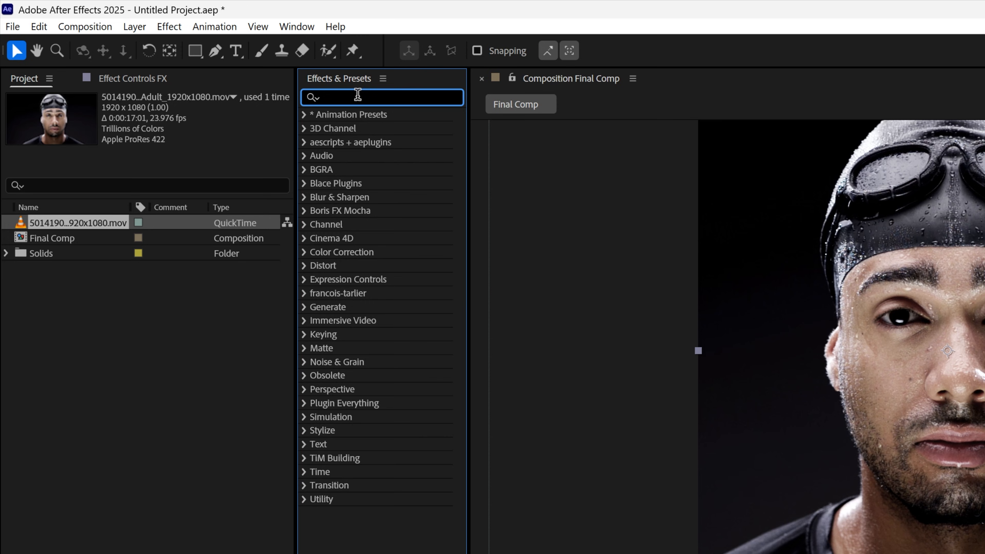
Apply Stylize > Threshold at level 128 to FX, then search for Mosaic.
text(threshold)
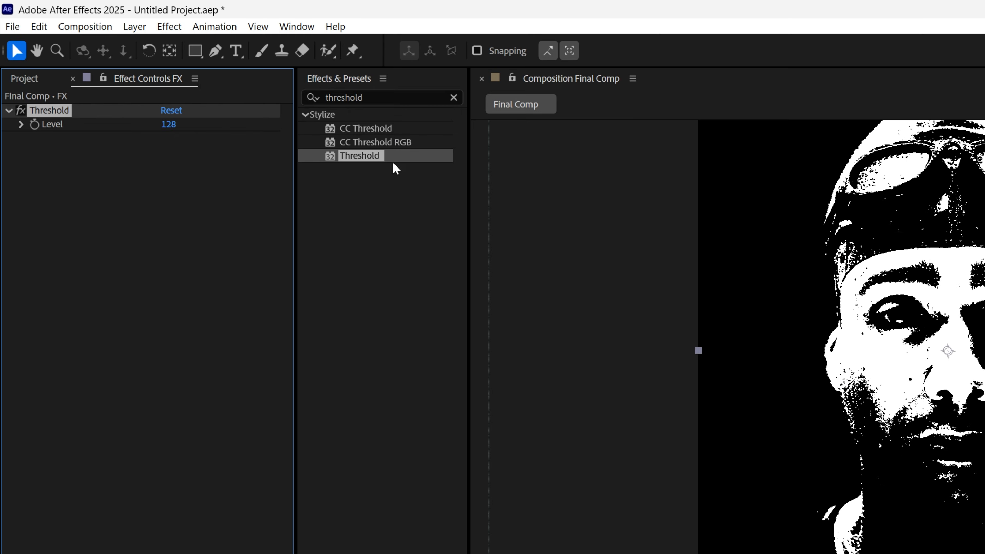
click(377, 97)
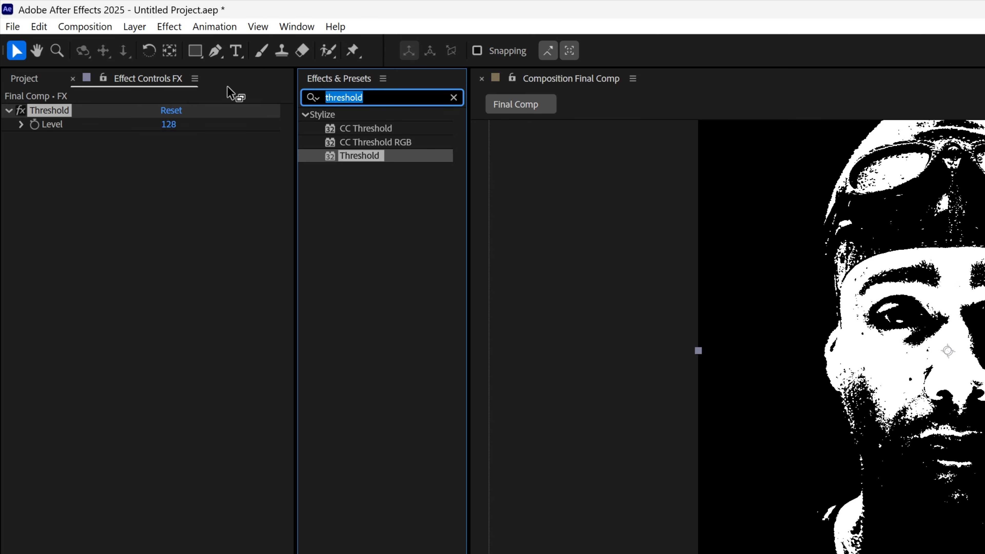
text(mosaic)
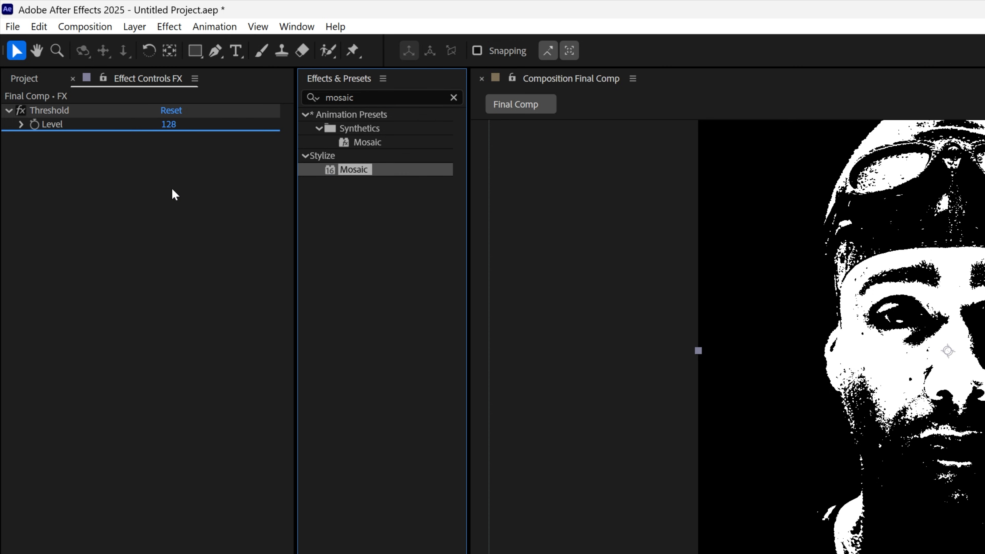
Apply Mosaic with 120 horizontal and 75 vertical blocks, then search for Venetian Blinds.
double_click(355, 168)
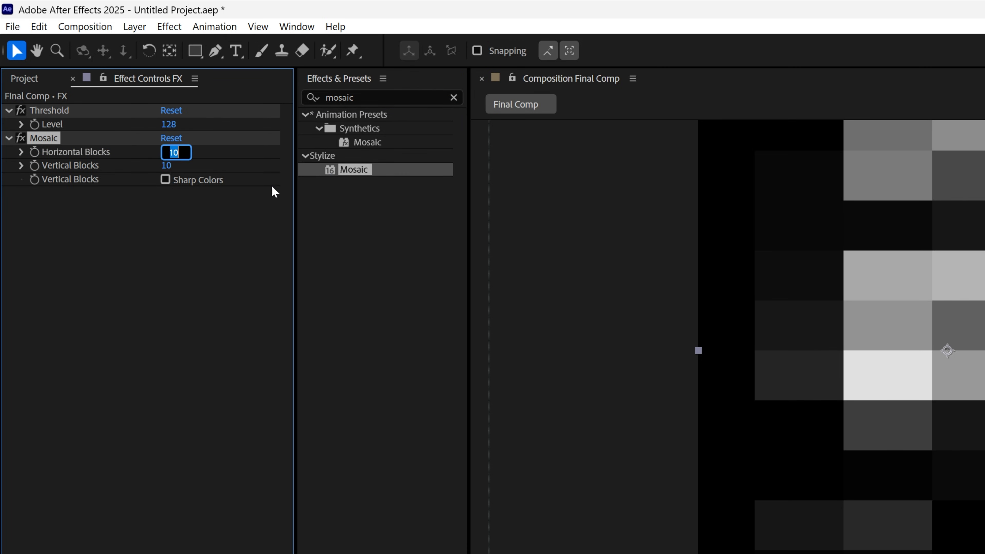
text(120)
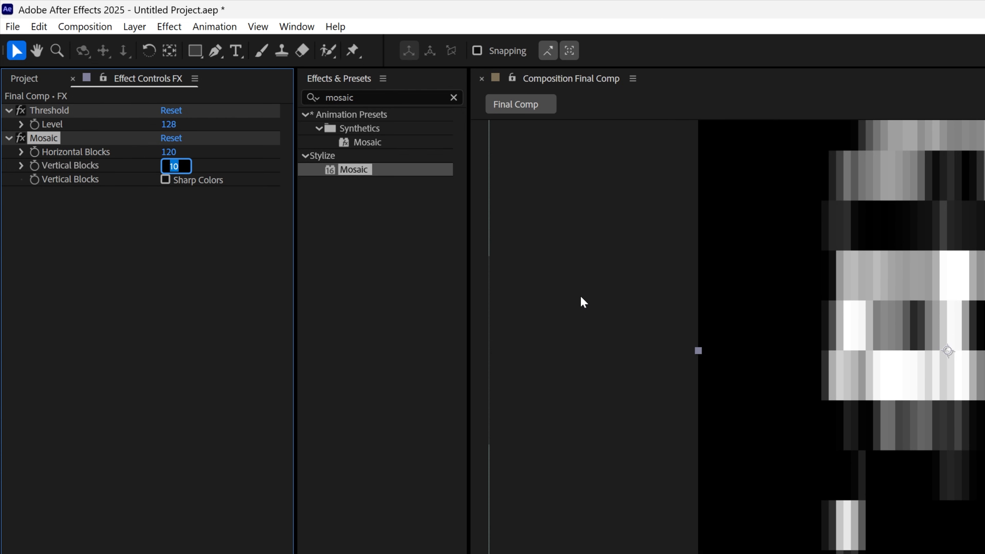
text(75)
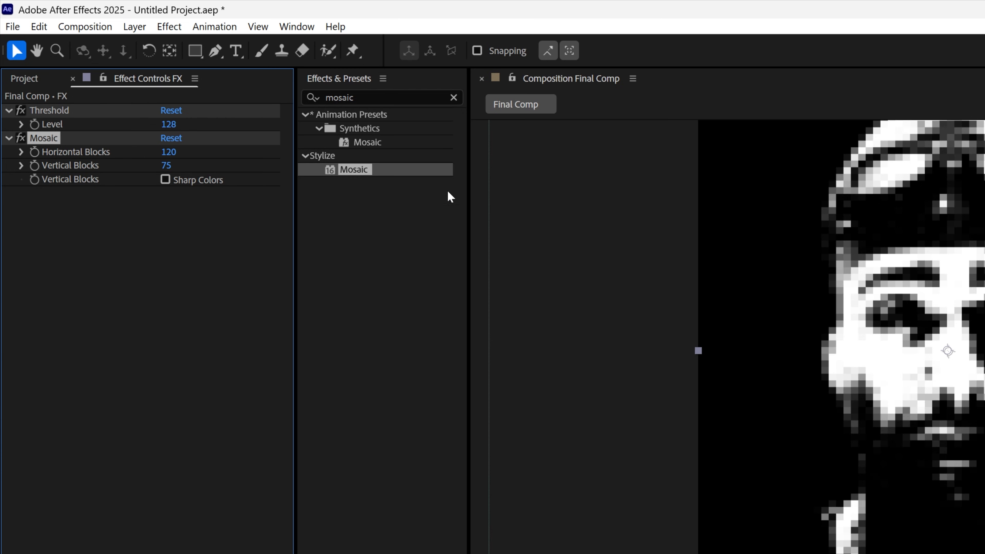
text(venetian blinds)
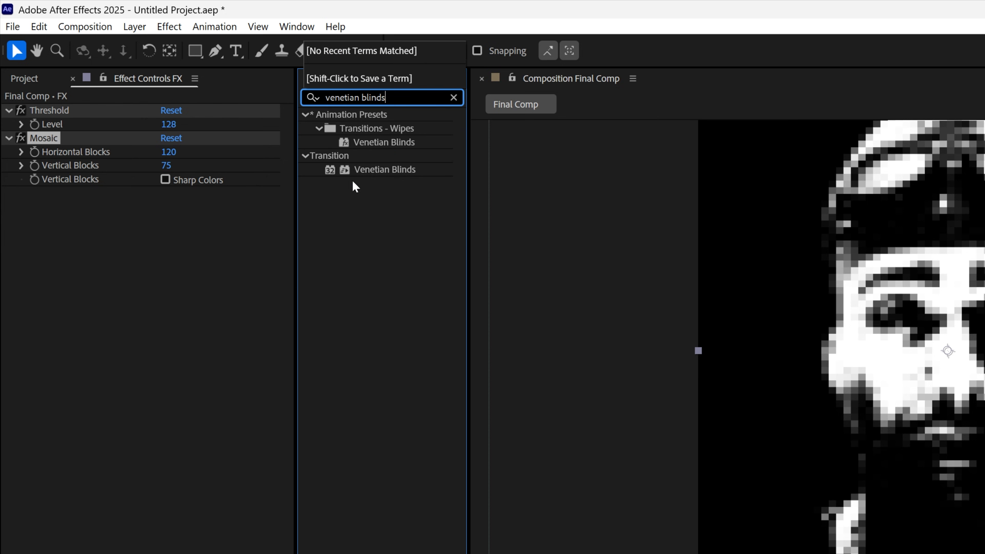
Apply Venetian Blinds with 90° direction and 75% transition completion.
double_click(384, 169)
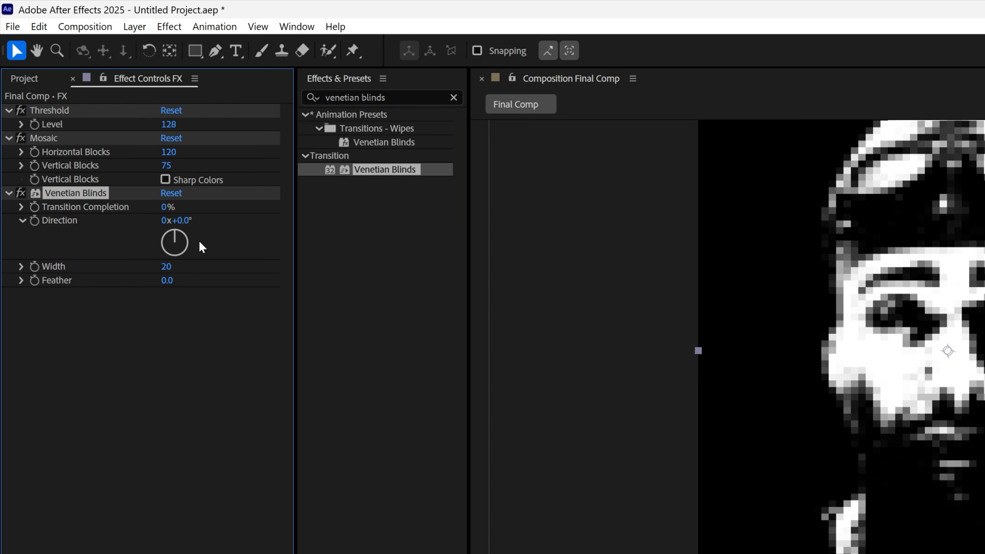
double_click(176, 221)
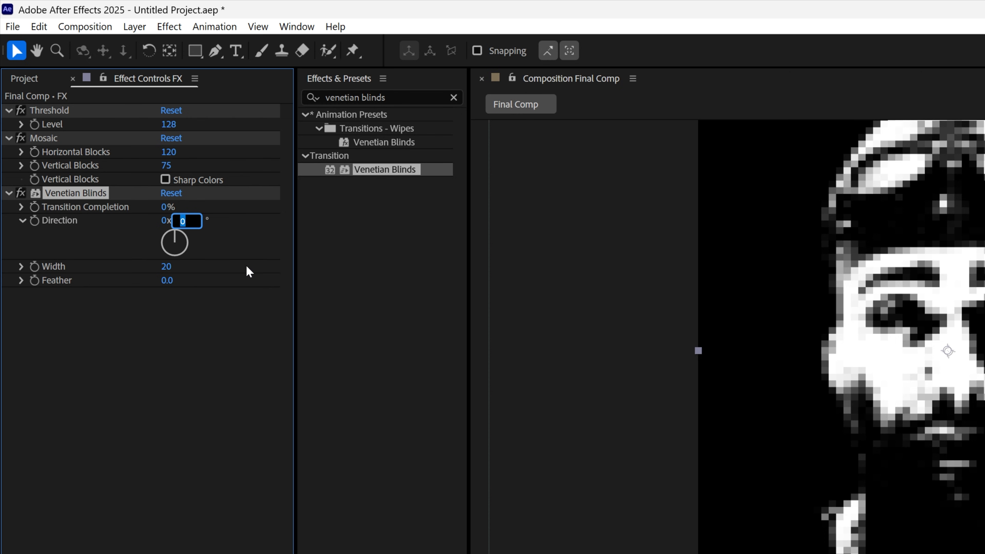
text(90.0°)
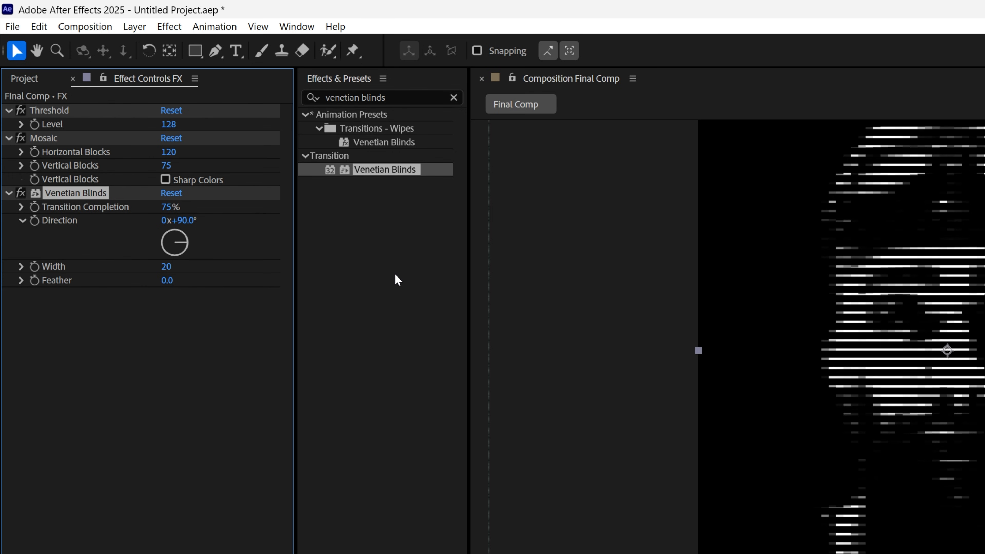
click(377, 98)
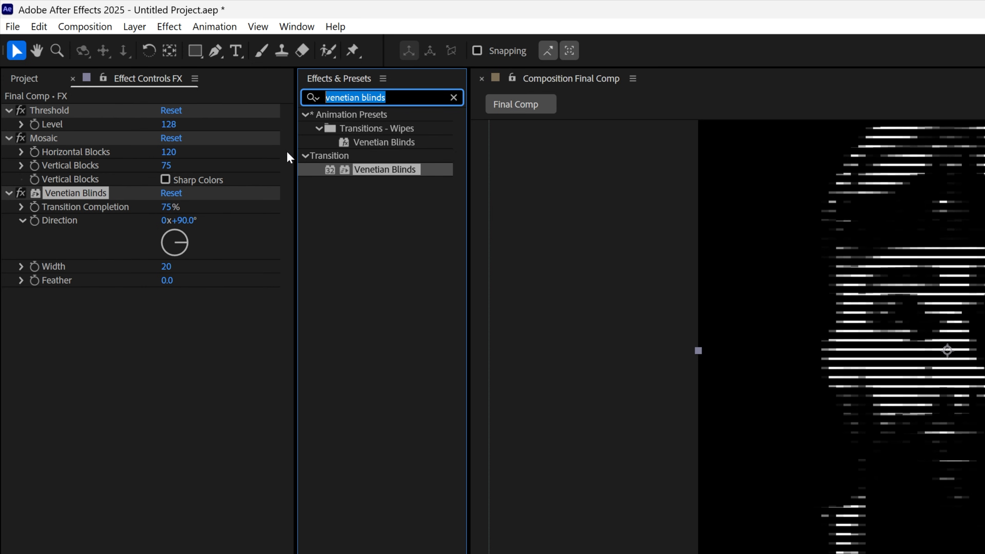
Apply Gaussian Blur with Blurriness 6.5 to the FX layer.
text(gaussian b)
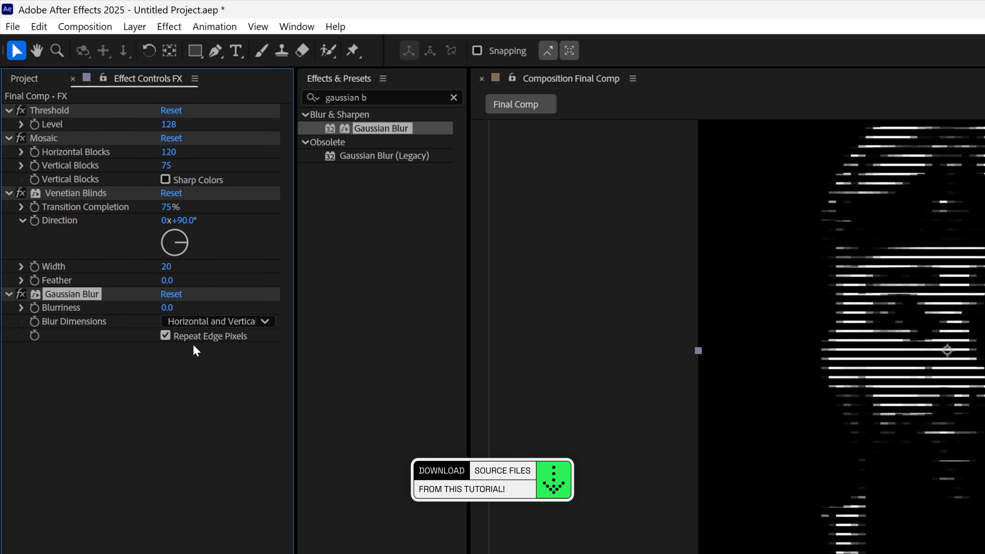
click(167, 307)
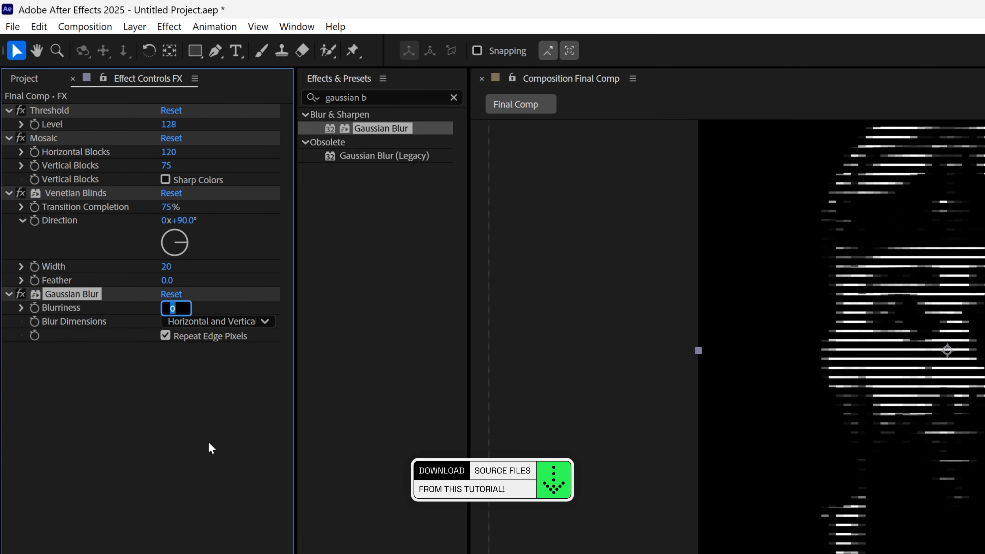
text(6.5)
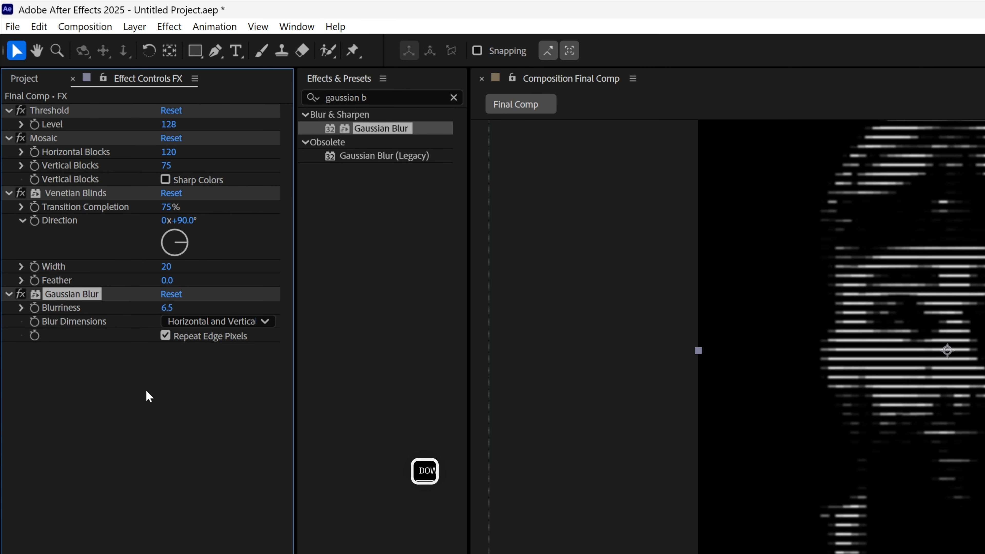
click(377, 97)
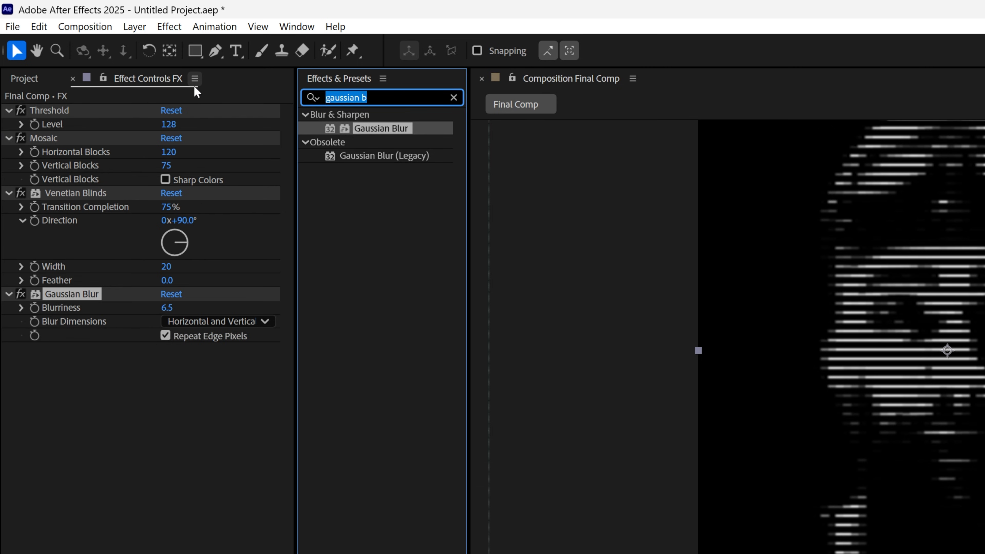
Apply Tint and map white to bright green #1DF86A.
text(tint)
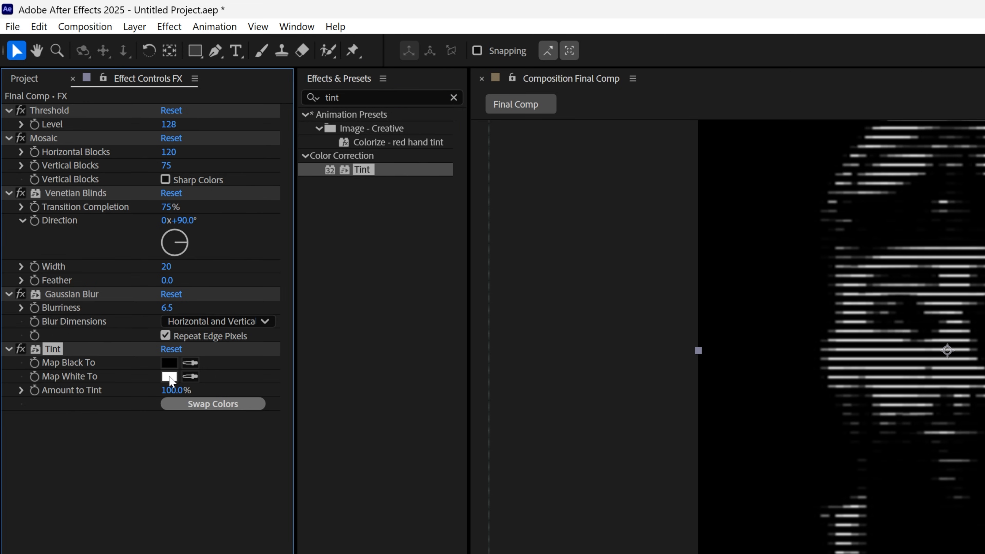
click(169, 377)
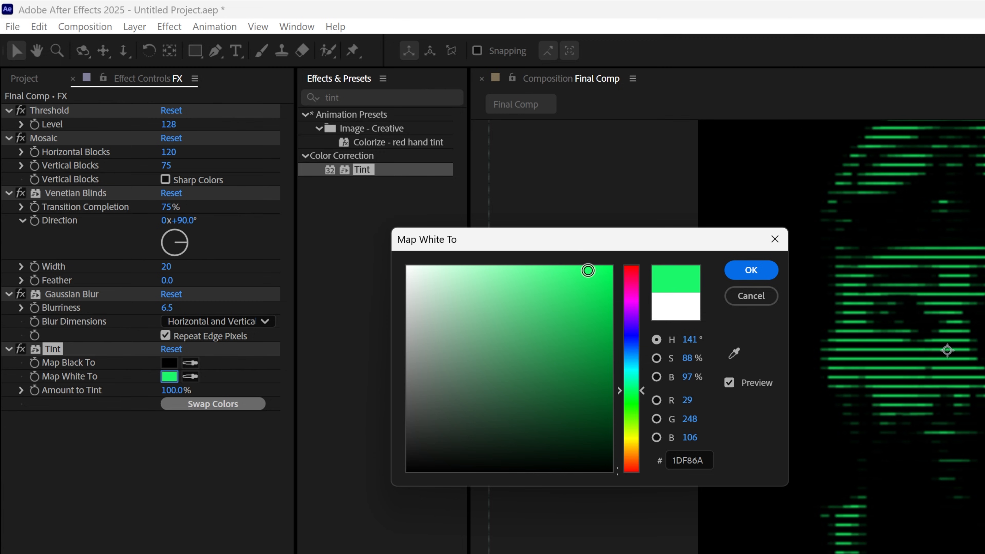
click(750, 271)
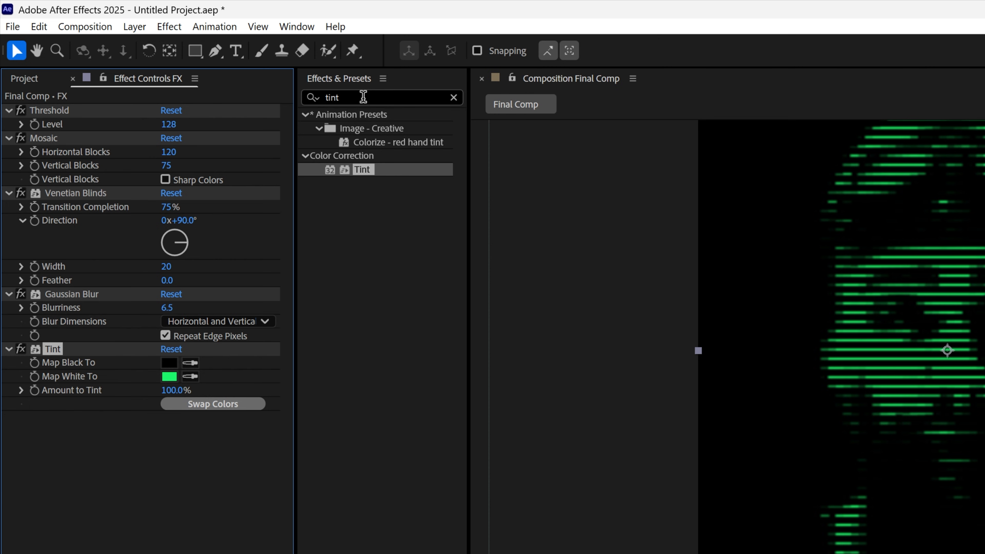
Apply Glow twice and raise the second Glow's radius to 120.
text(glow)
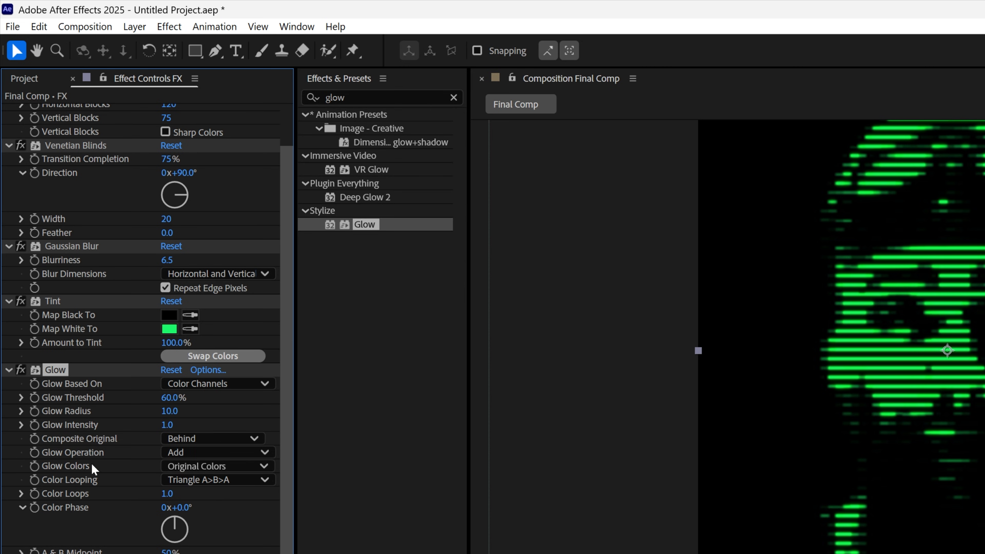
mouse_move(62, 373)
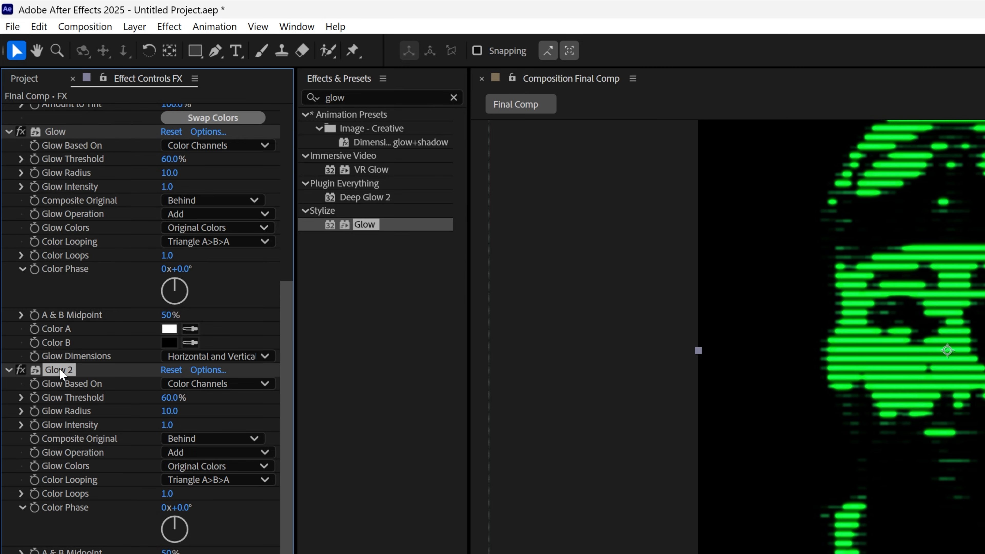
mouse_move(91, 393)
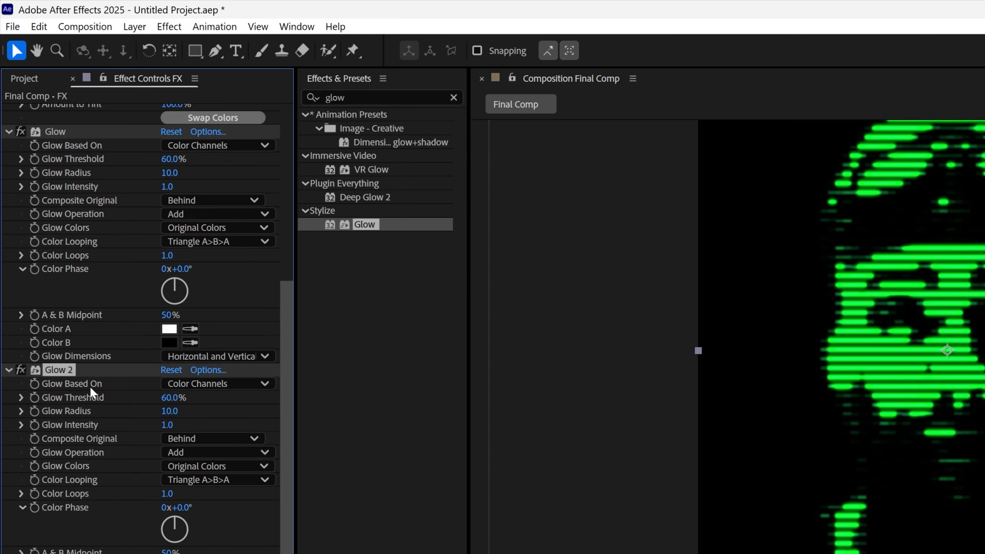
mouse_move(168, 411)
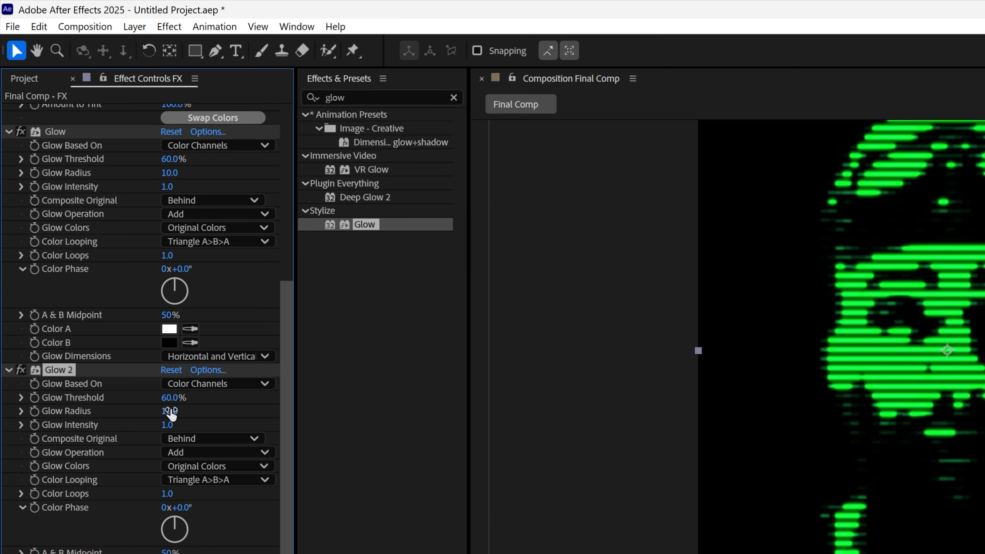
click(170, 411)
text(120)
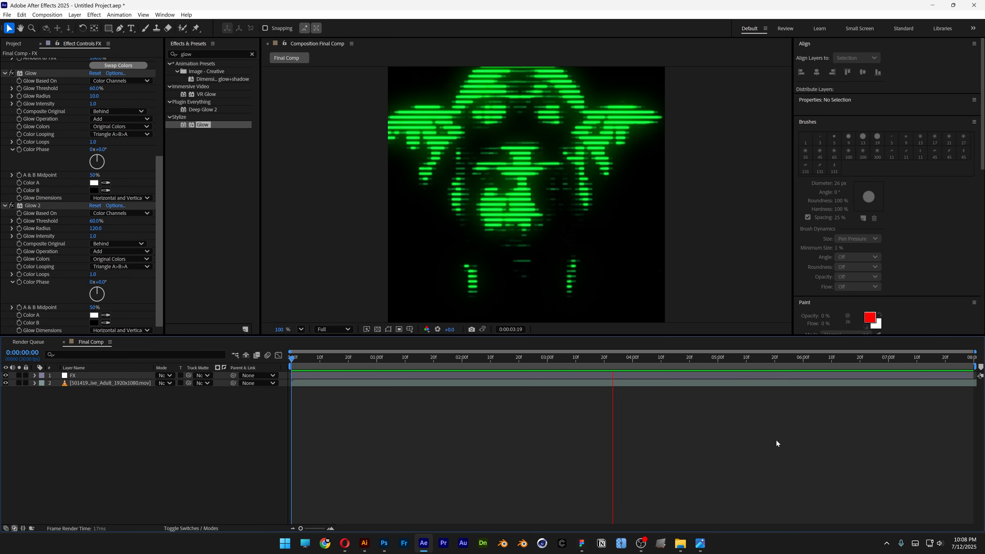
Play back Final Comp to preview the glowing green line portrait.
click(783, 357)
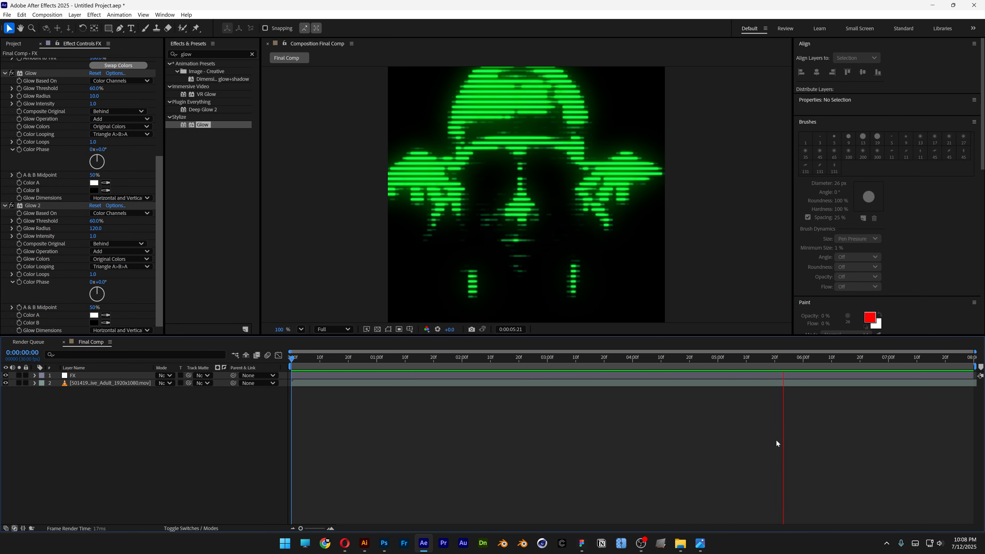